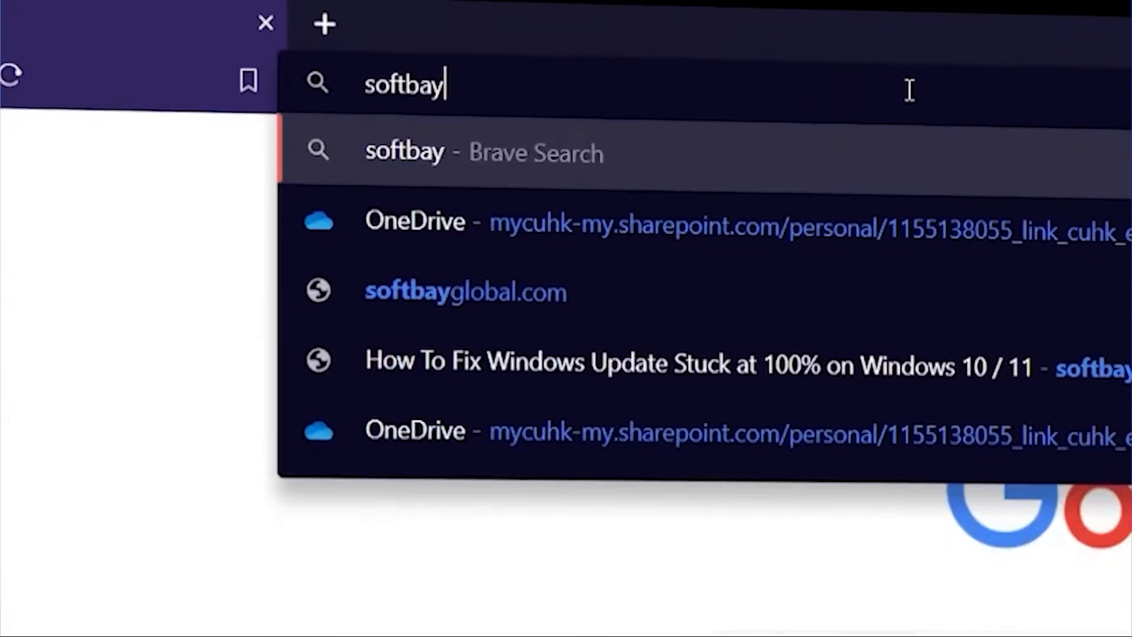
Launch Device Manager via the devmgmt.msc suggestion so the hardware categories are listed.
click(466, 291)
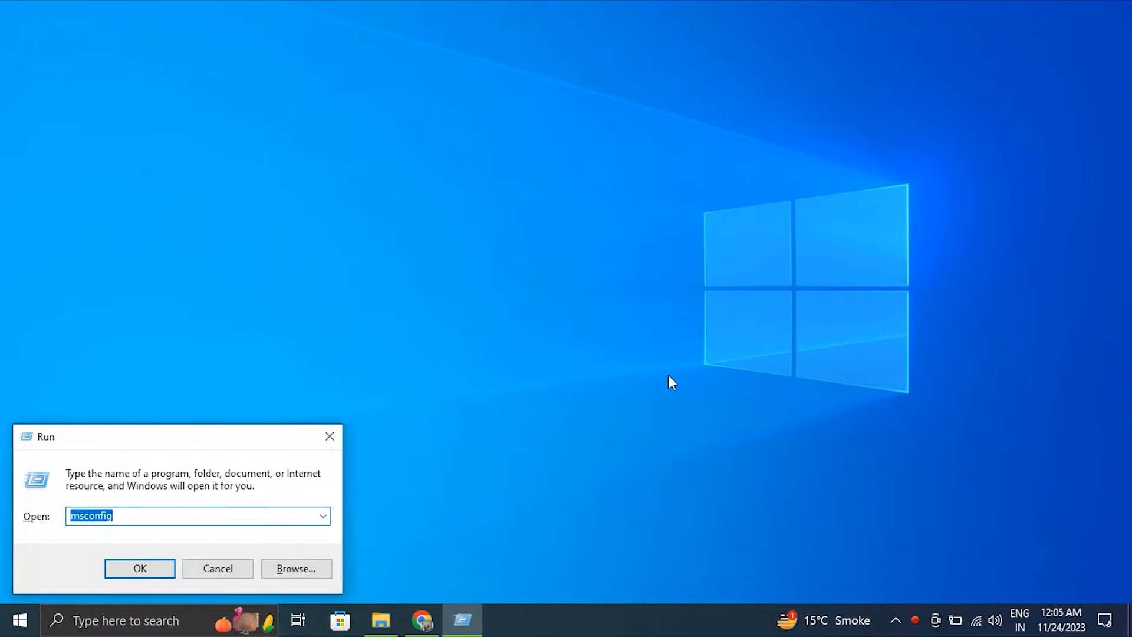
text(DE)
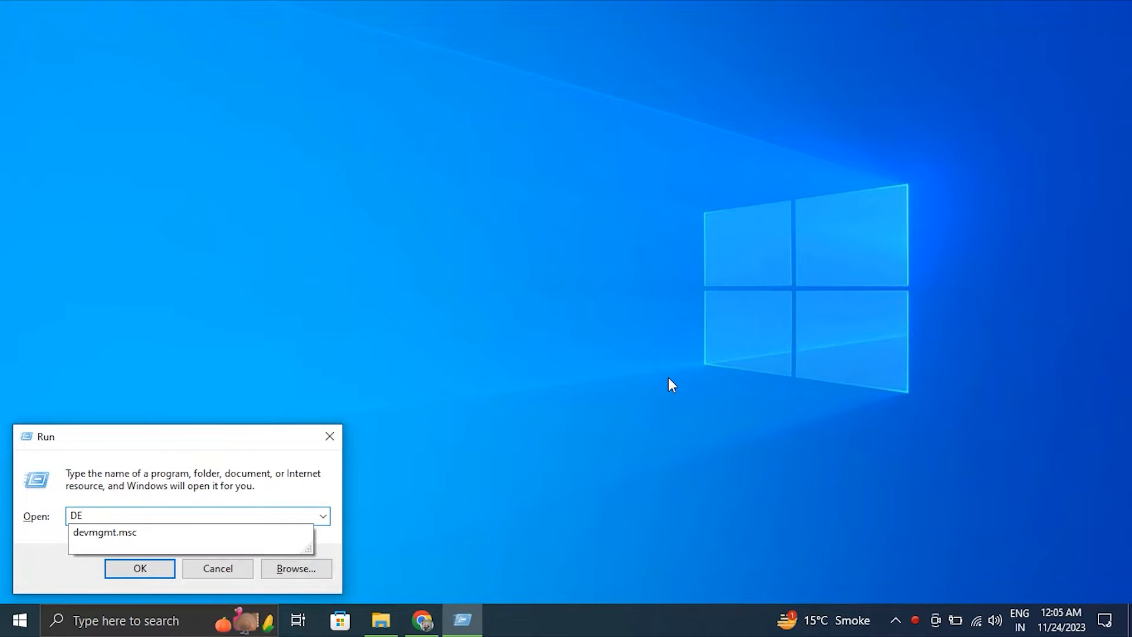
click(104, 532)
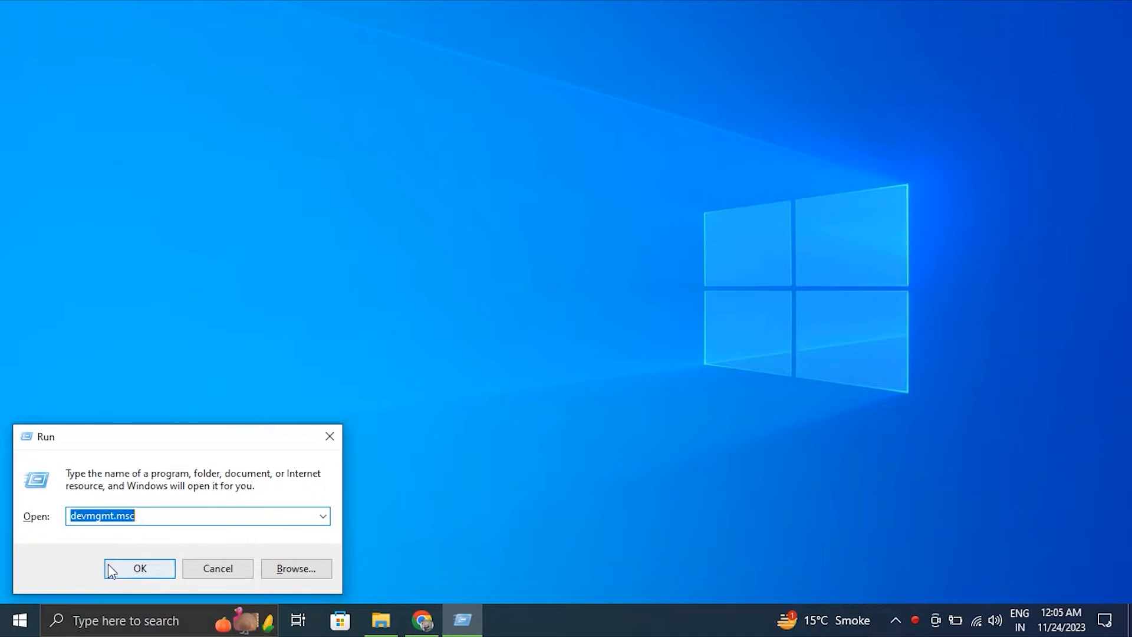
click(139, 568)
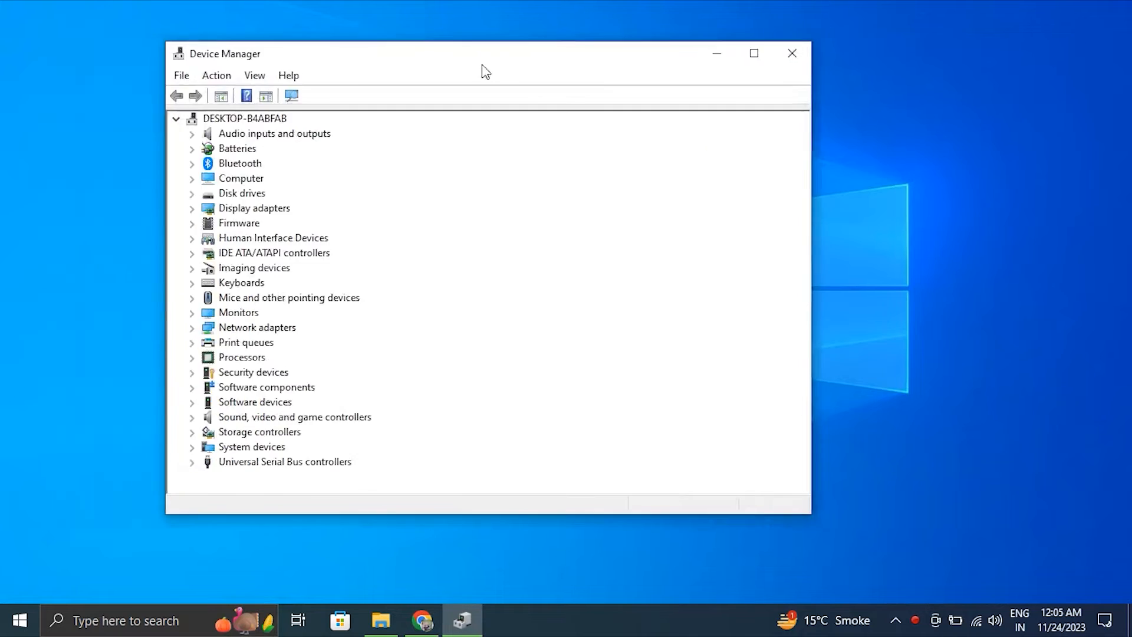
Start uninstalling the NVIDIA GeForce 920MX from Display adapters and answer the confirmation prompt.
drag(484, 53, 534, 57)
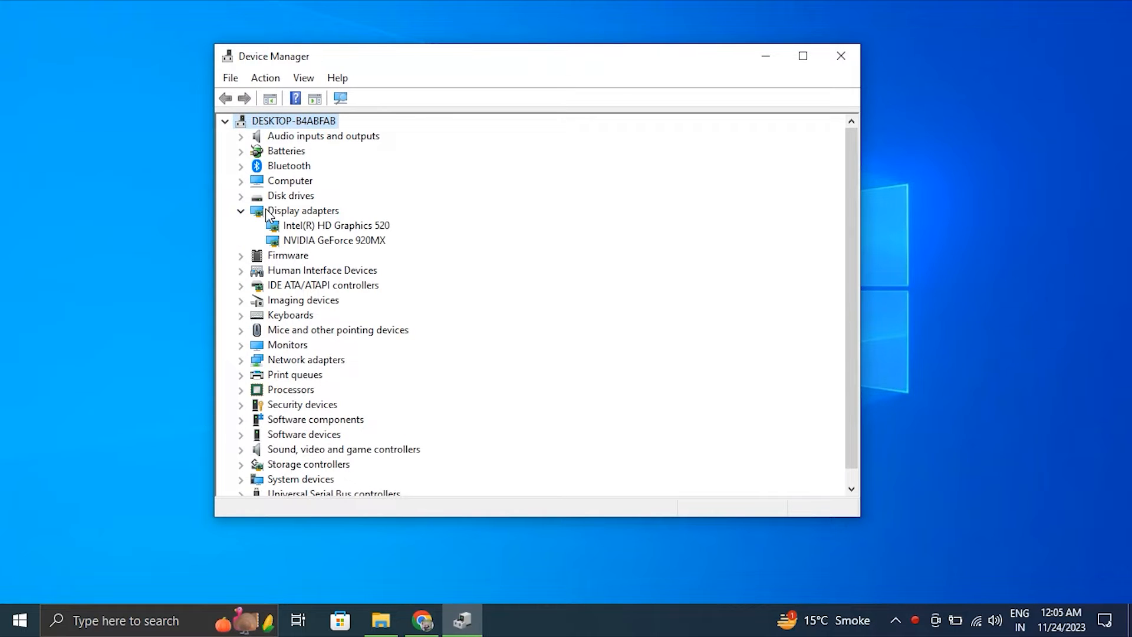
mouse_move(291, 220)
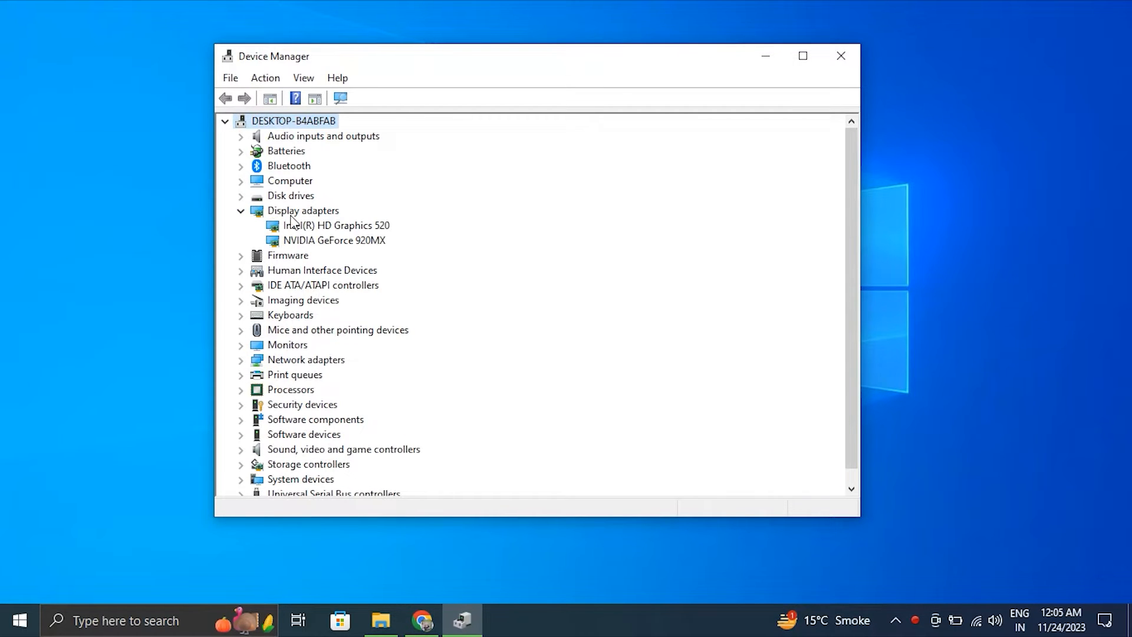
mouse_move(299, 245)
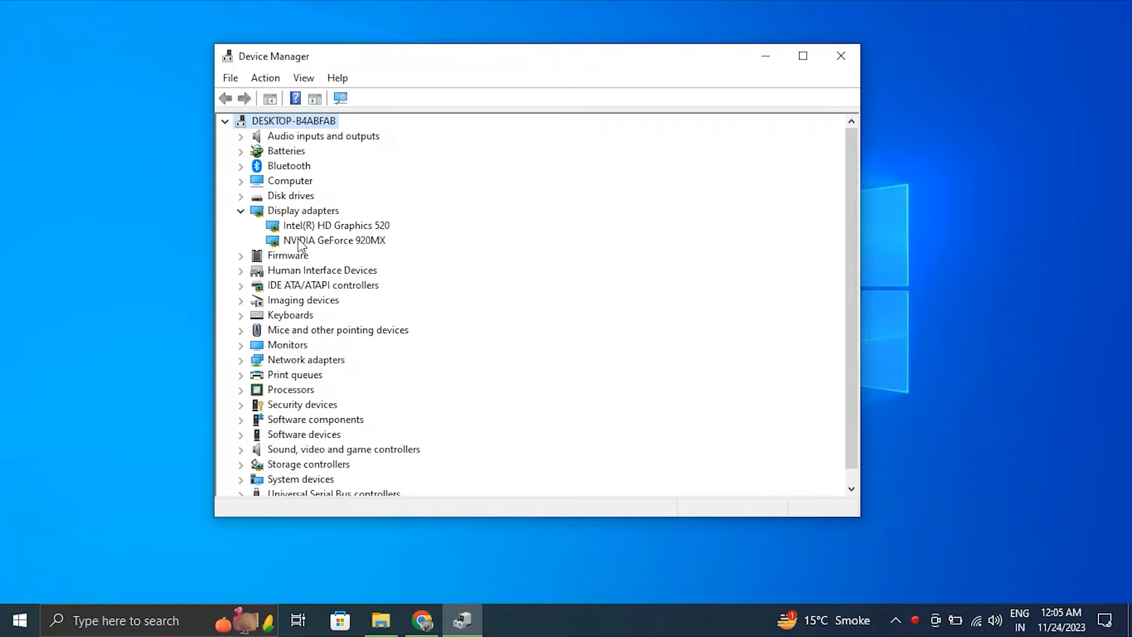
right_click(334, 239)
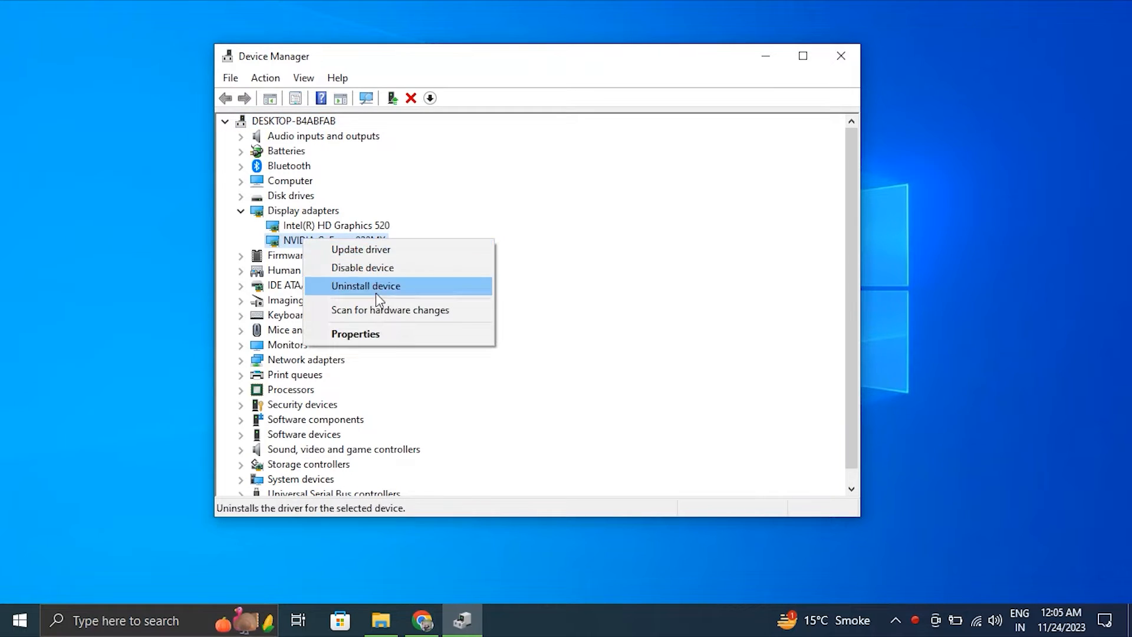
click(366, 285)
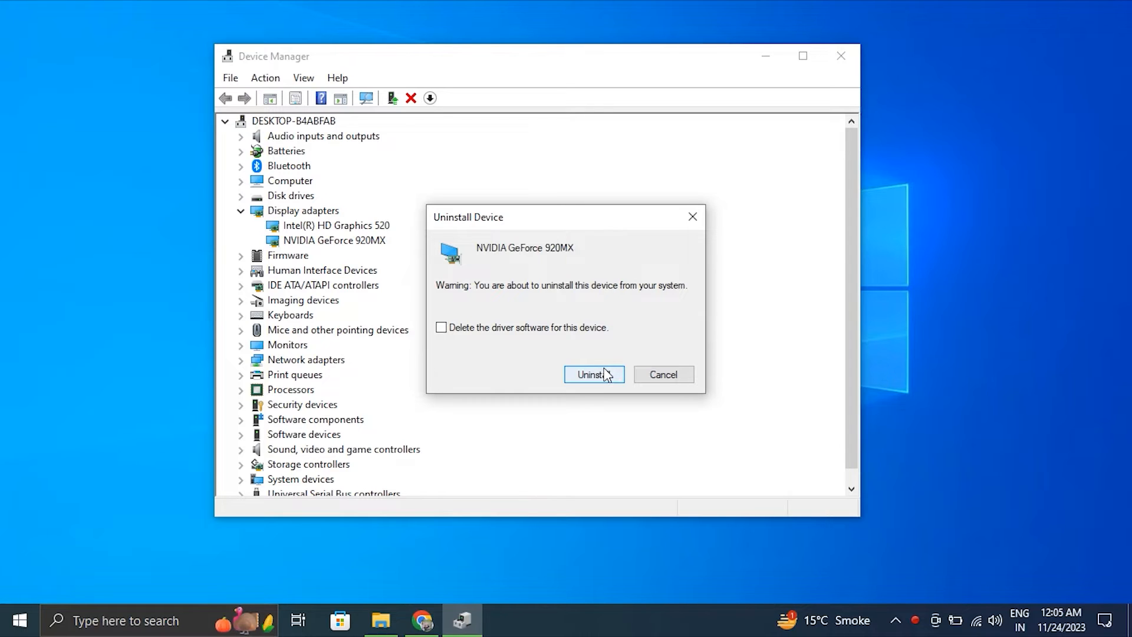
click(591, 374)
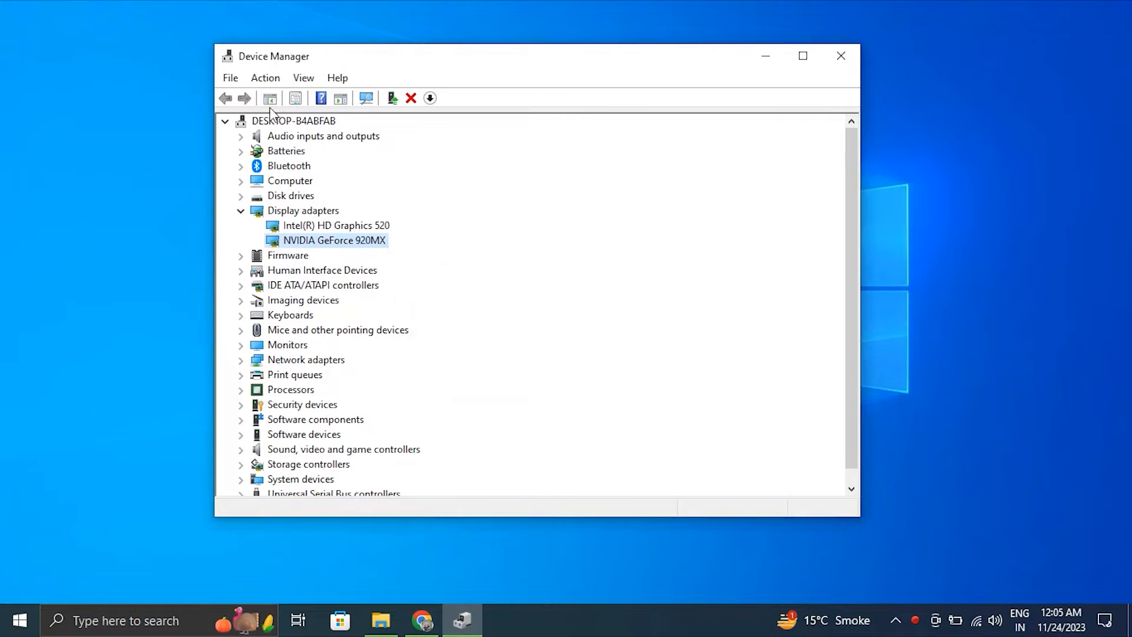
click(265, 78)
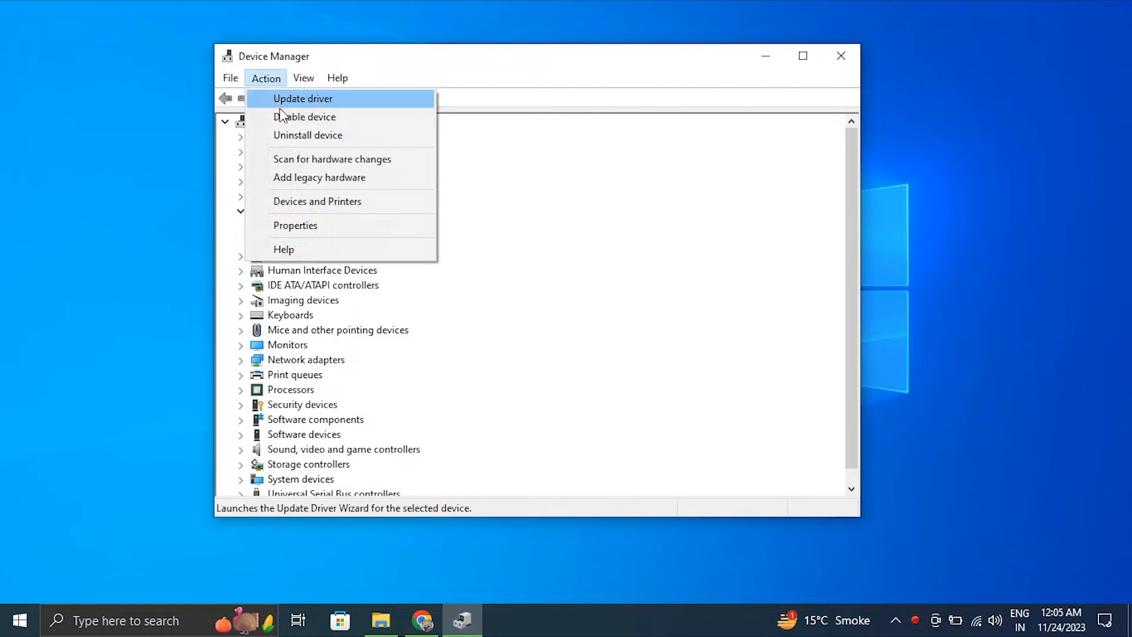
click(331, 159)
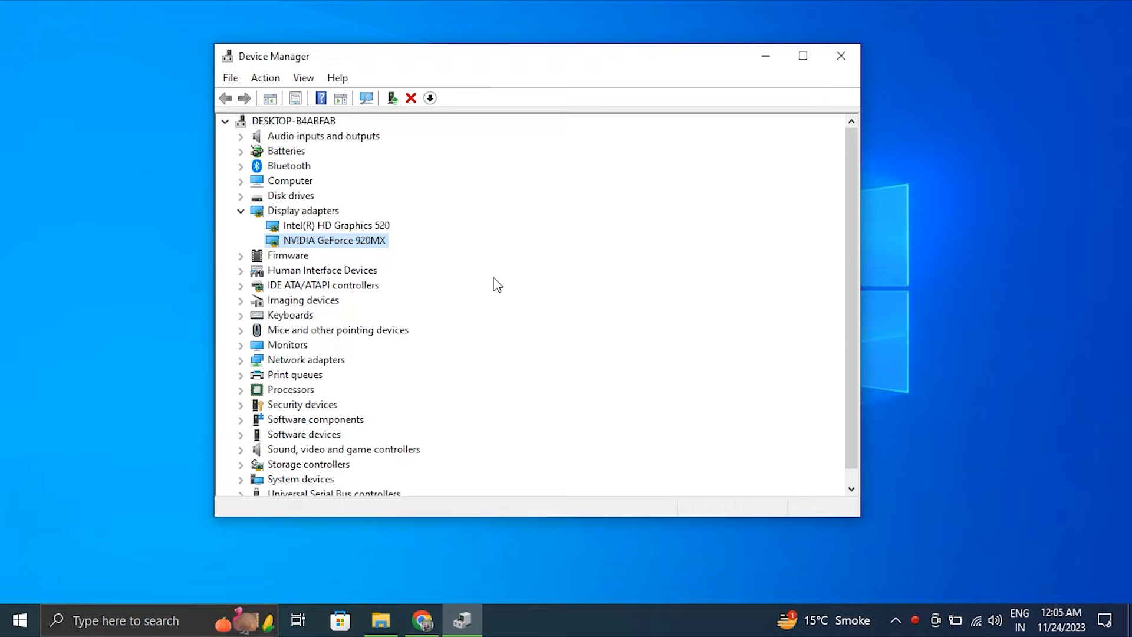
Search automatically for a newer NVIDIA GeForce 920MX driver and close the wizard once it reports the best driver installed.
right_click(333, 239)
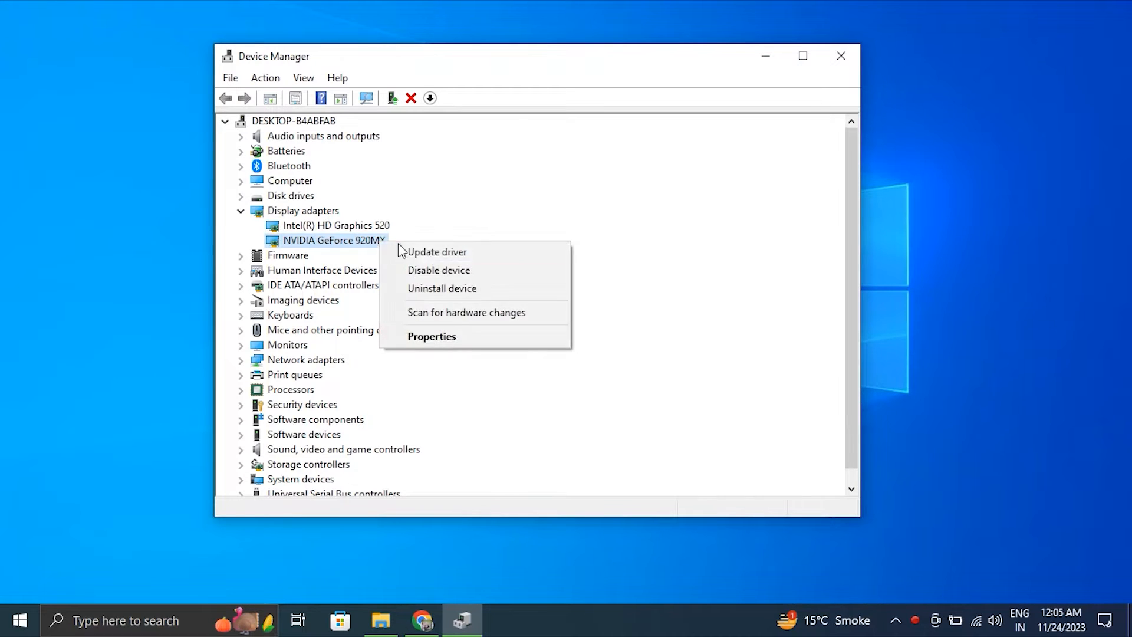
click(437, 253)
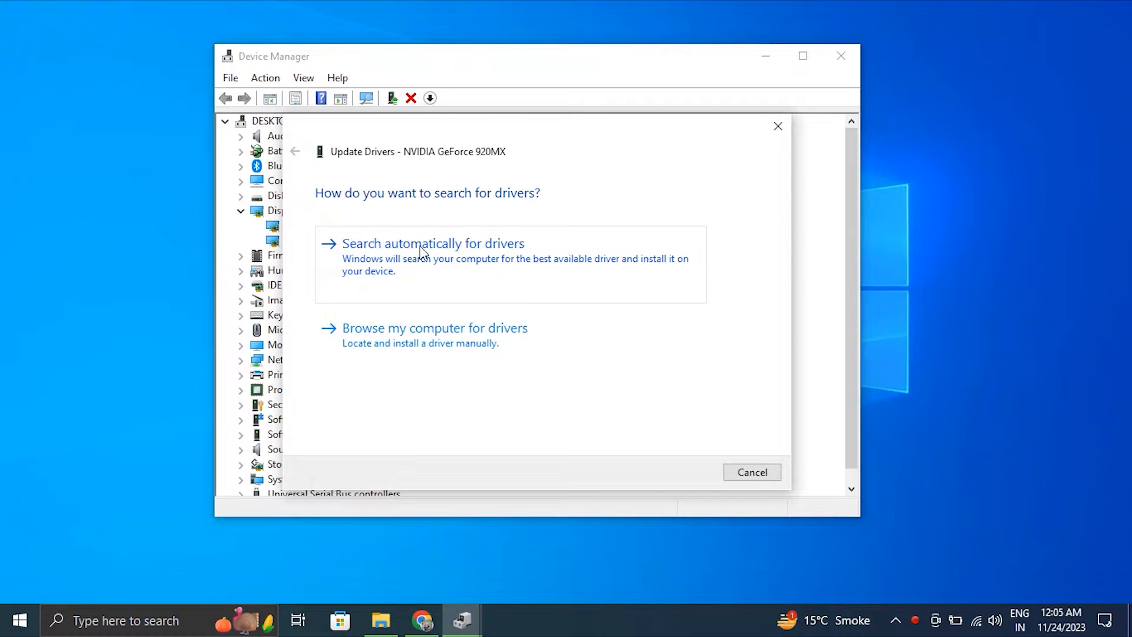
click(433, 243)
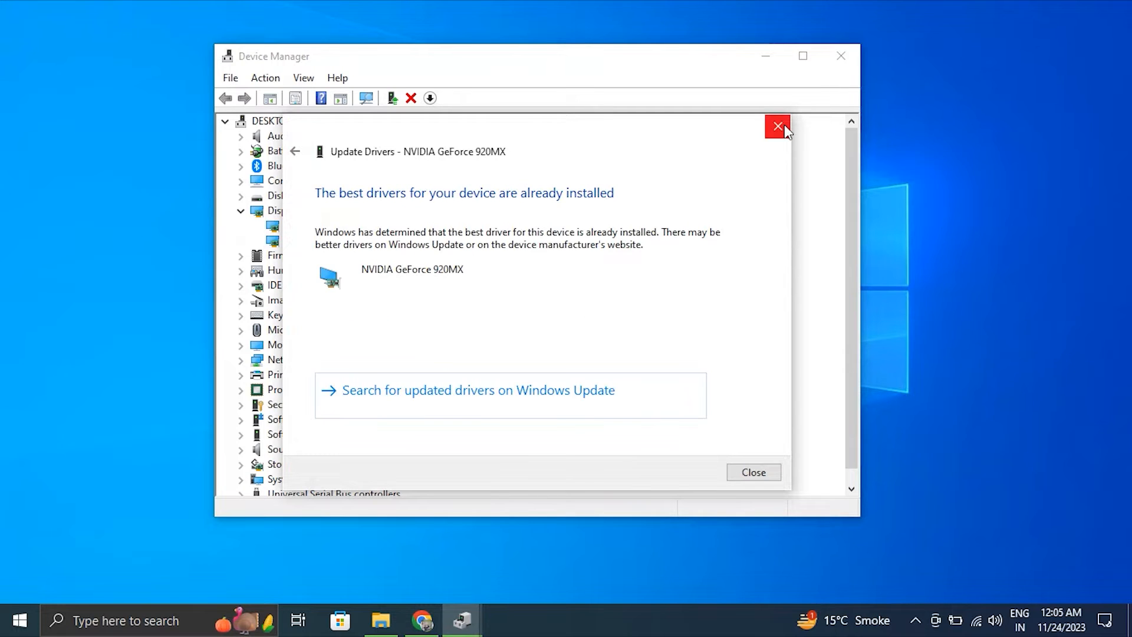
mouse_move(777, 127)
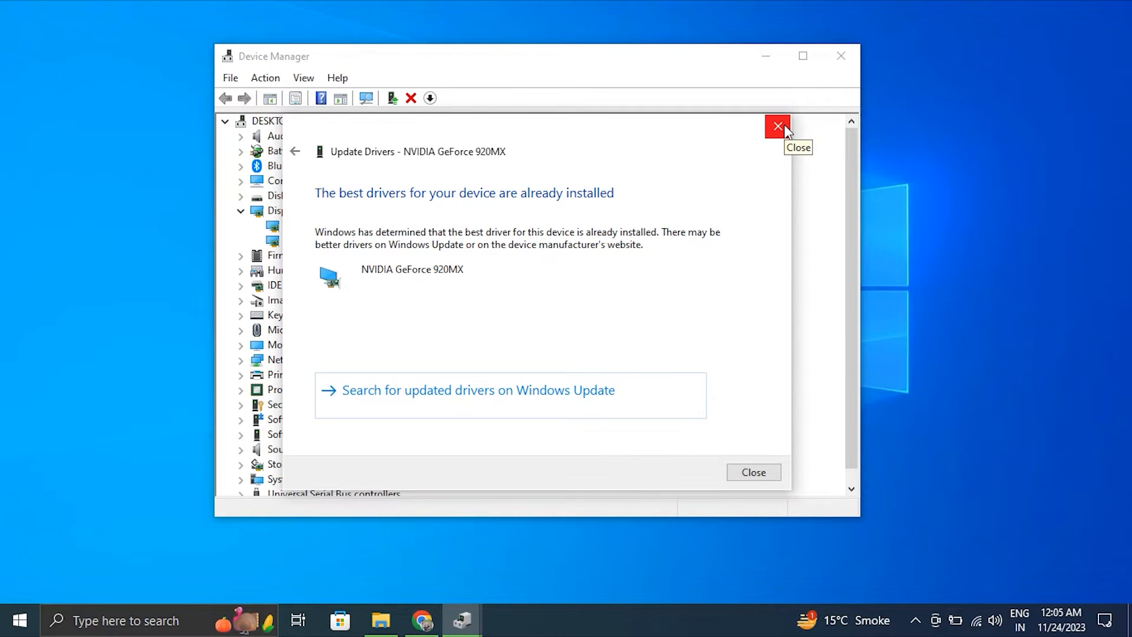
click(14, 620)
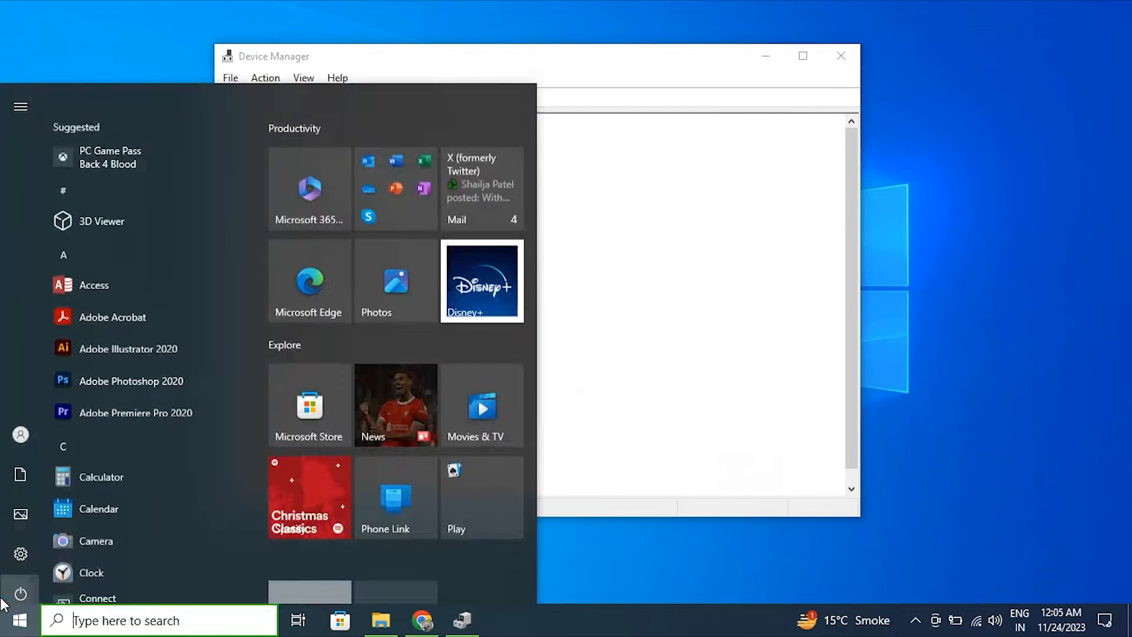
click(20, 593)
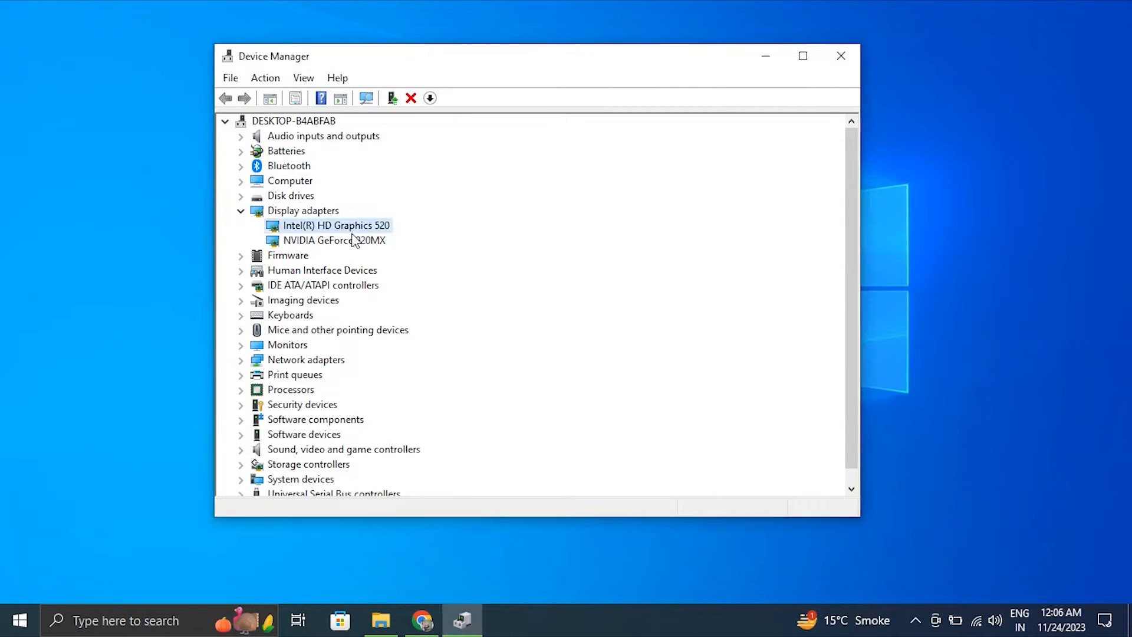
Browse drivers on this computer and install the compatible NVIDIA GeForce 920MX driver.
right_click(333, 239)
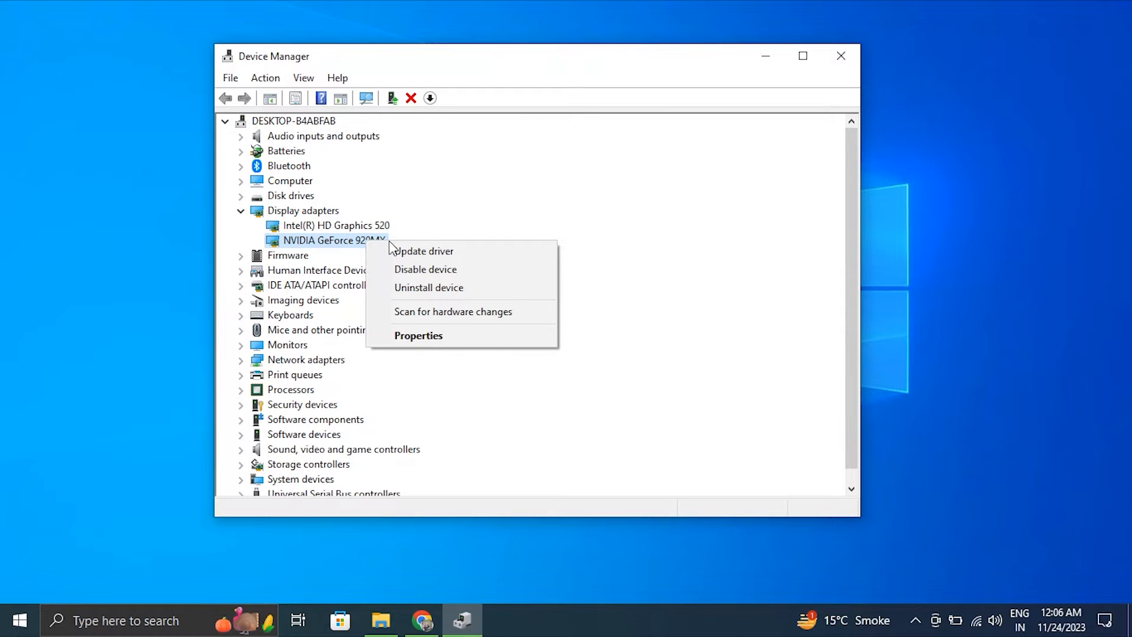
click(423, 250)
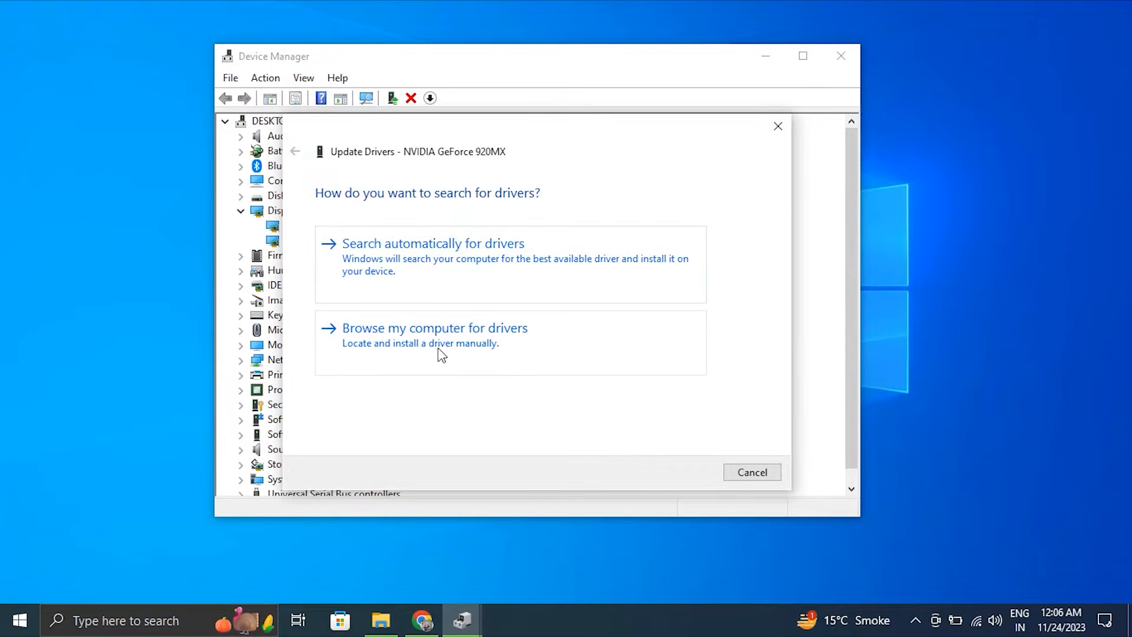
click(434, 326)
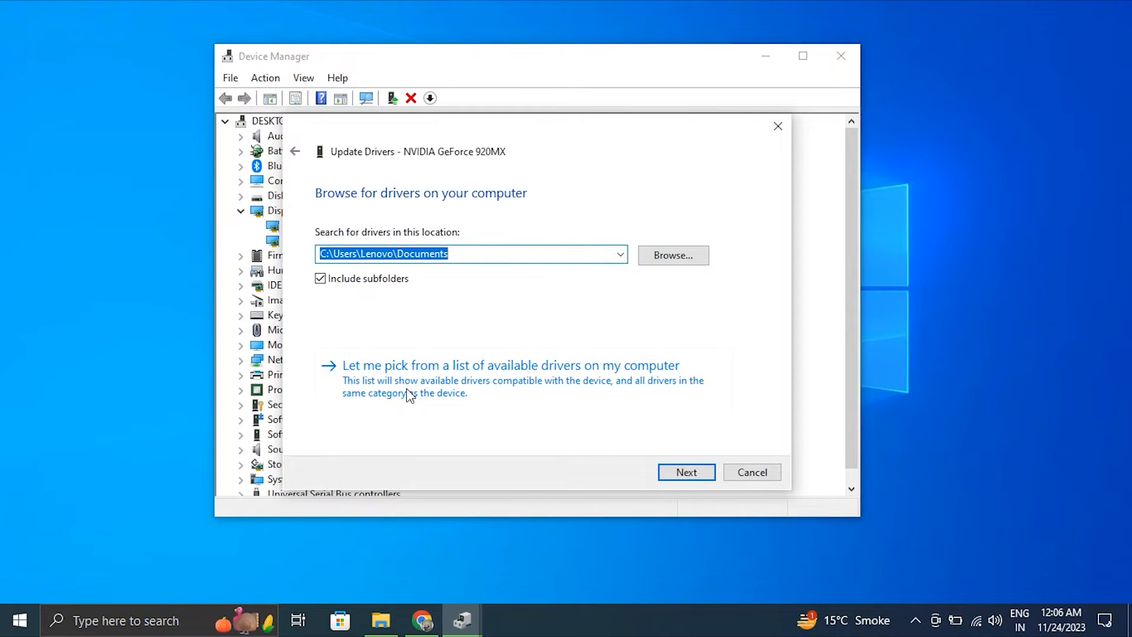
click(509, 365)
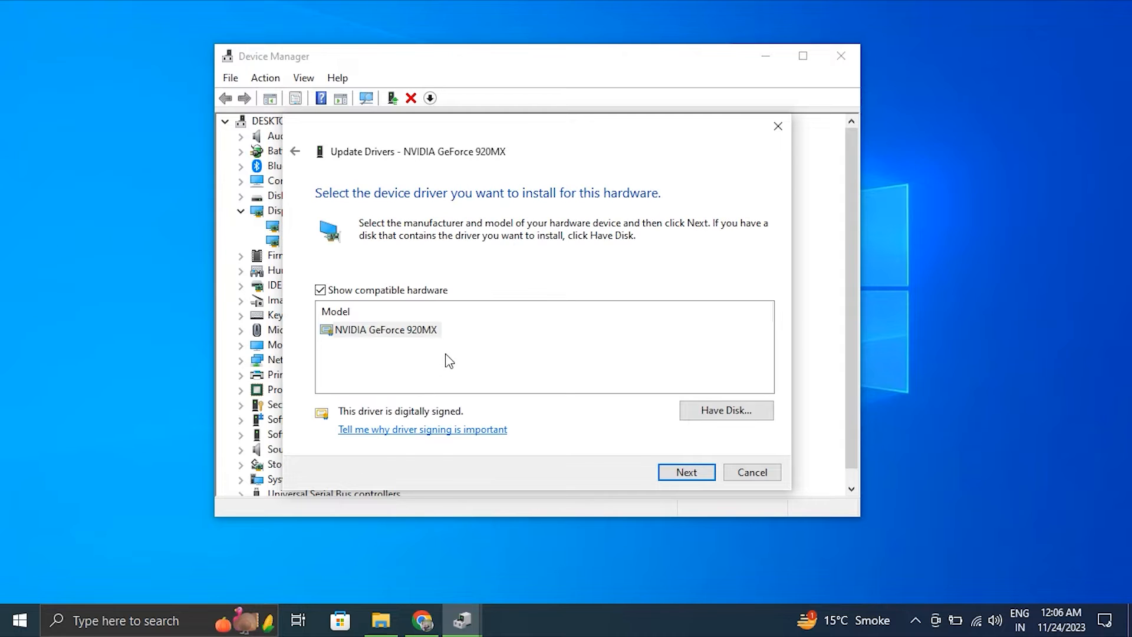
mouse_move(488, 375)
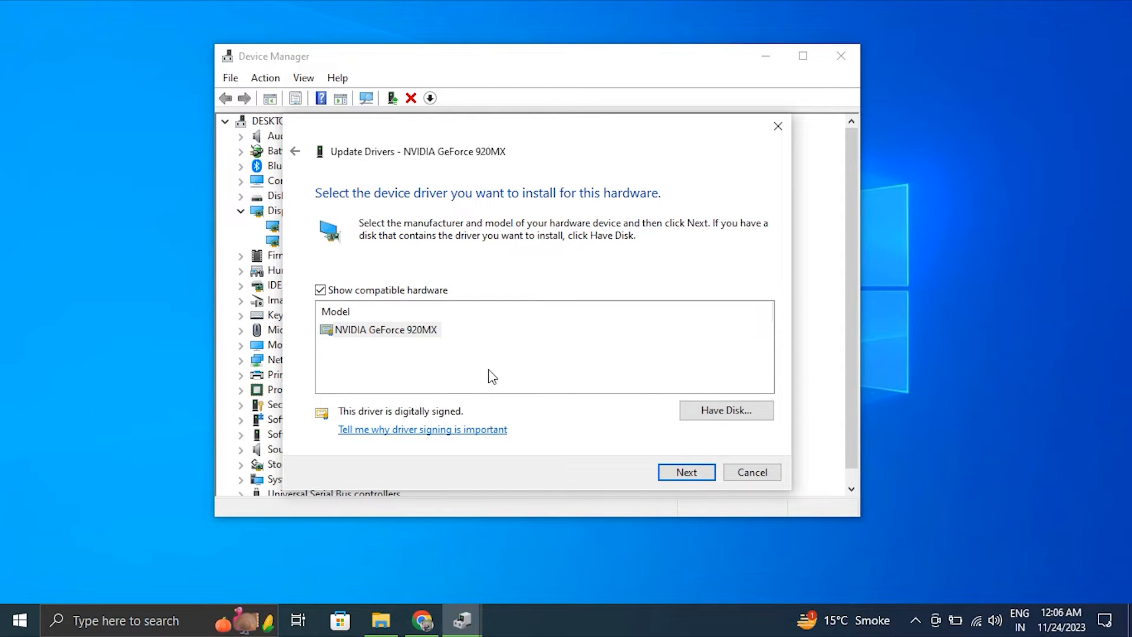
mouse_move(671, 505)
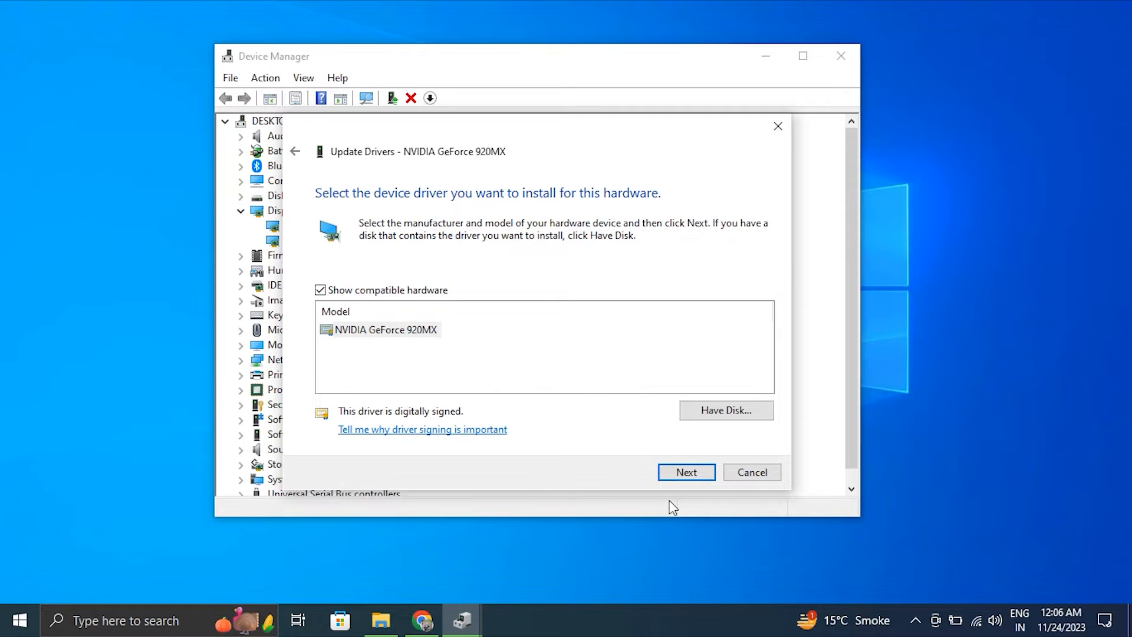
click(18, 620)
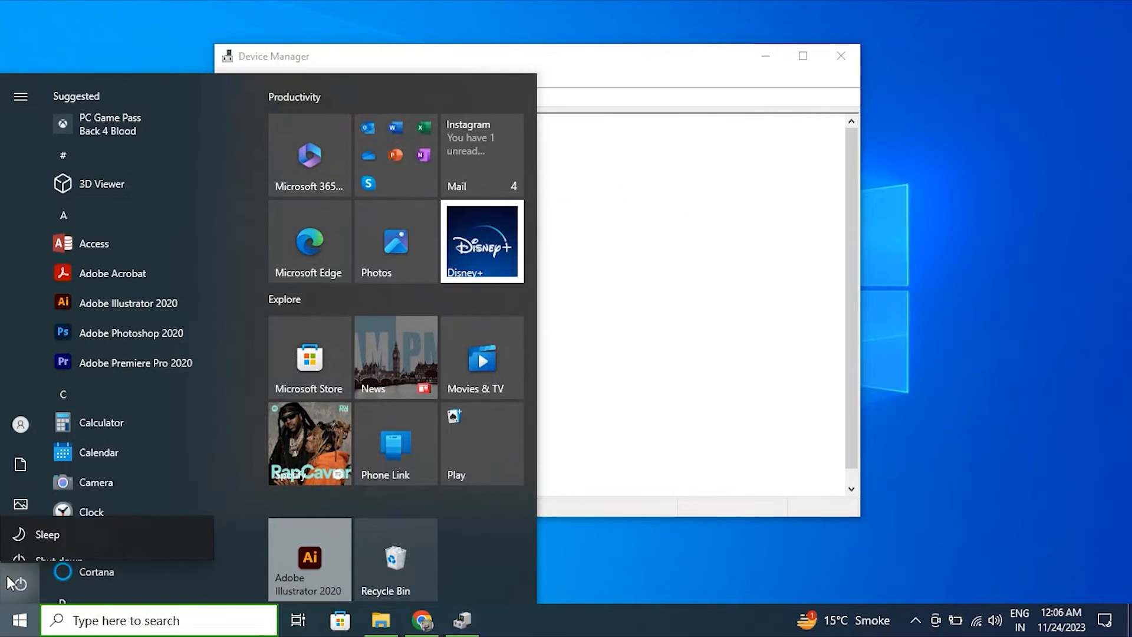
click(20, 582)
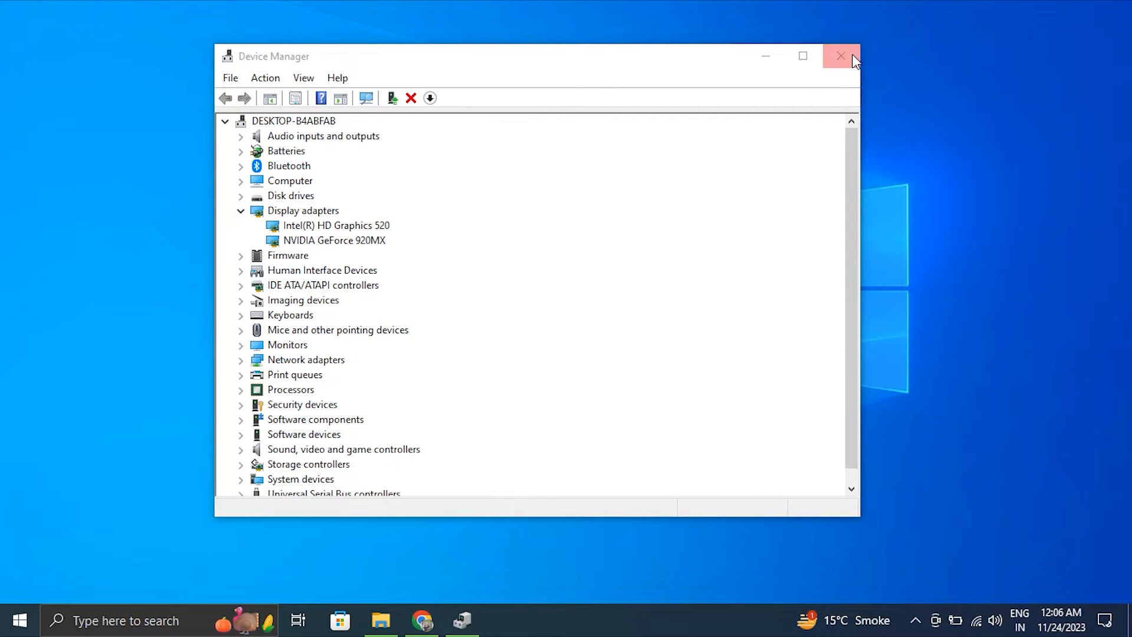
Close Device Manager and view optional updates on the Windows Update page.
click(839, 55)
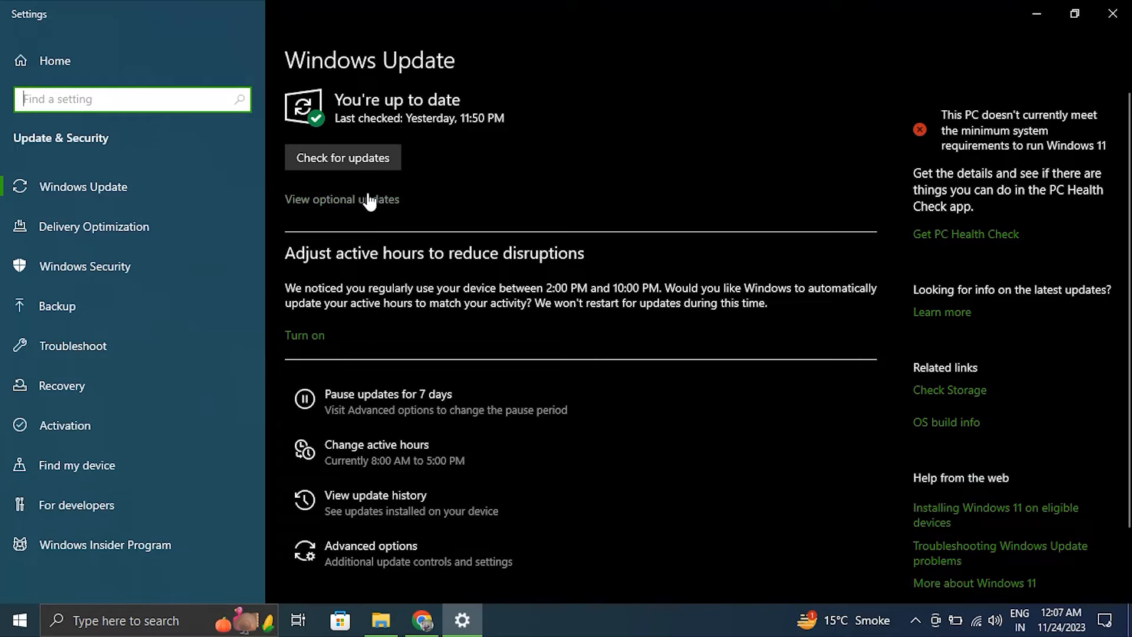
click(342, 199)
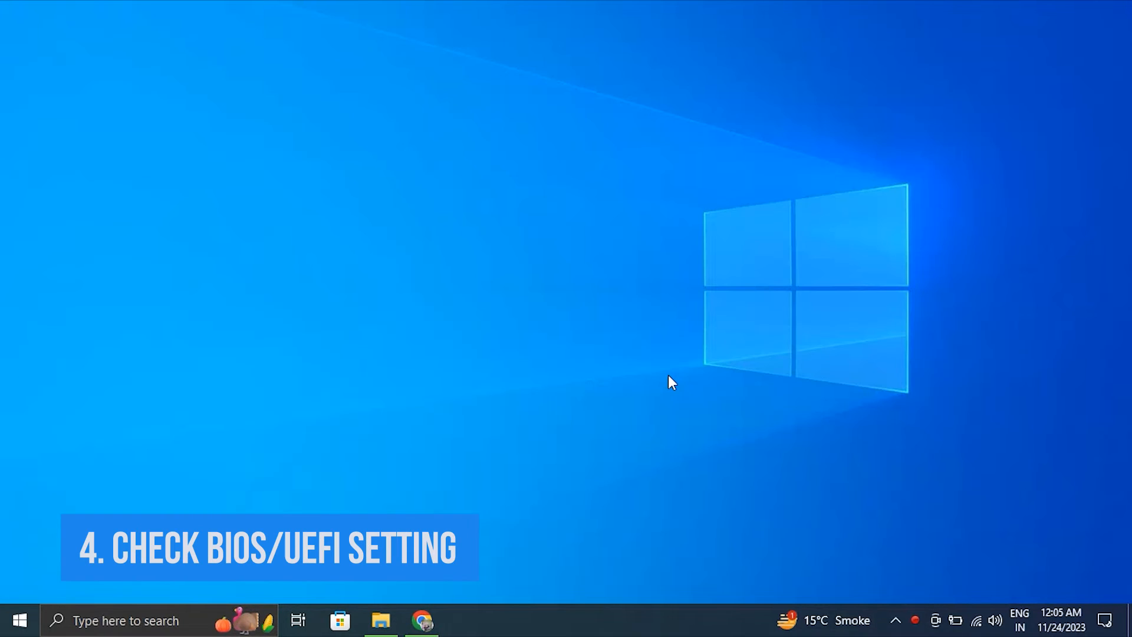
Search for Settings from the taskbar to reach the Settings home page.
text(S)
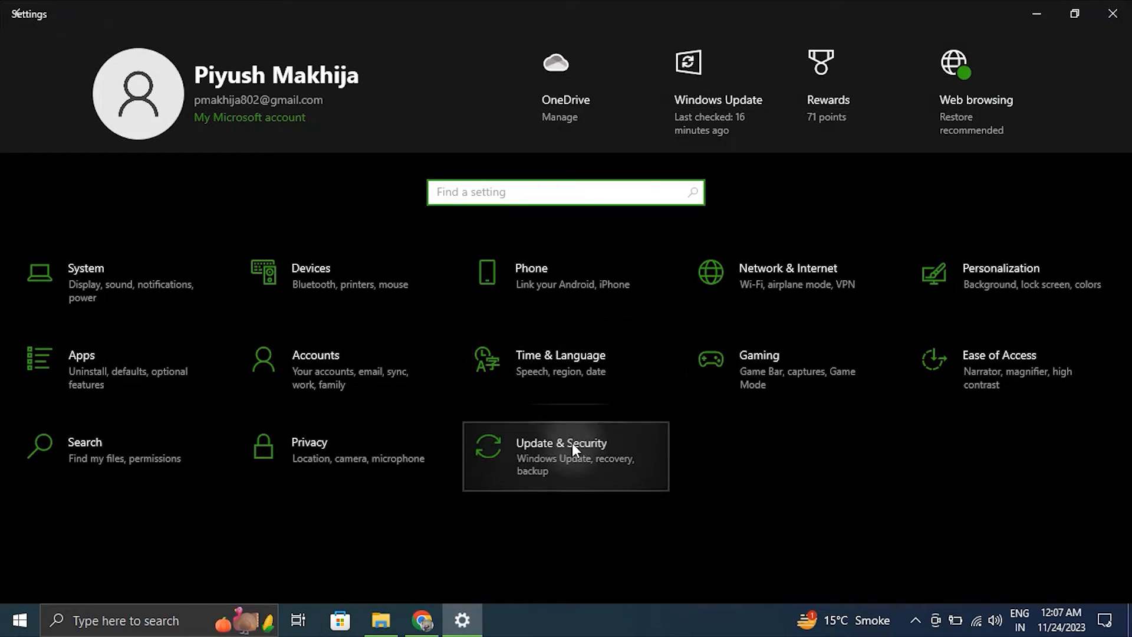
Run Check for updates in Update & Security, then close Settings.
click(565, 455)
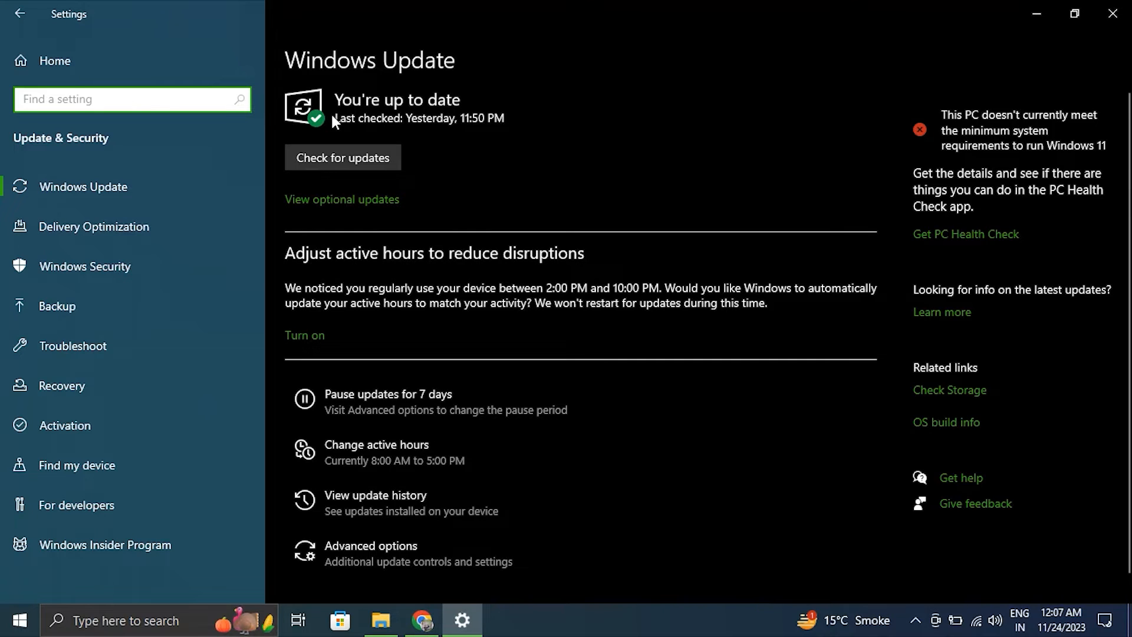
click(342, 157)
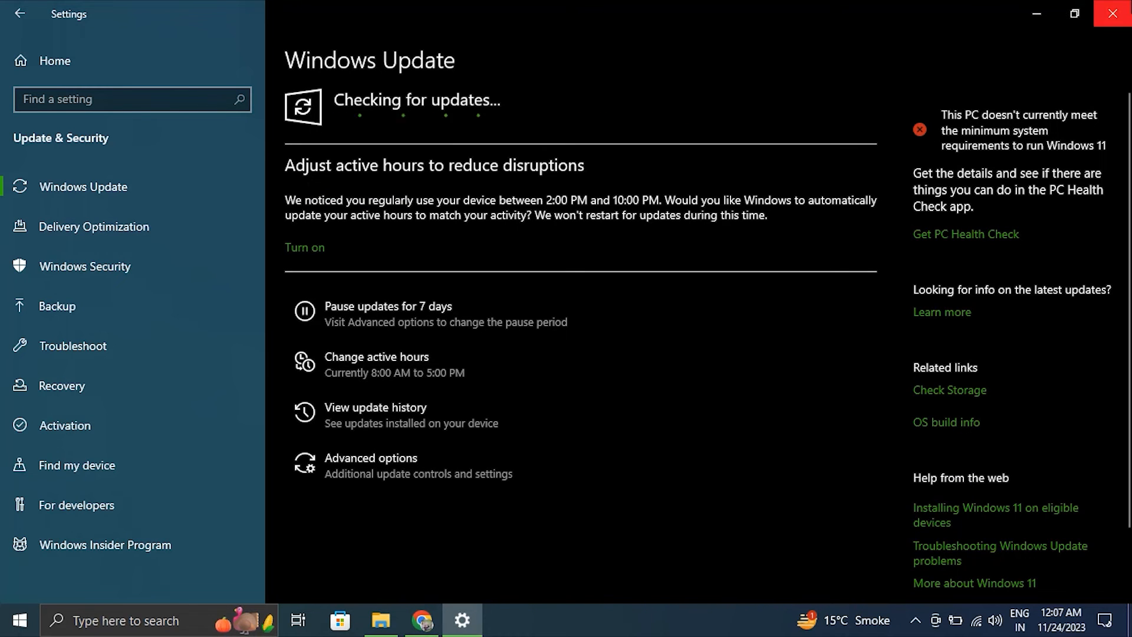
click(1111, 13)
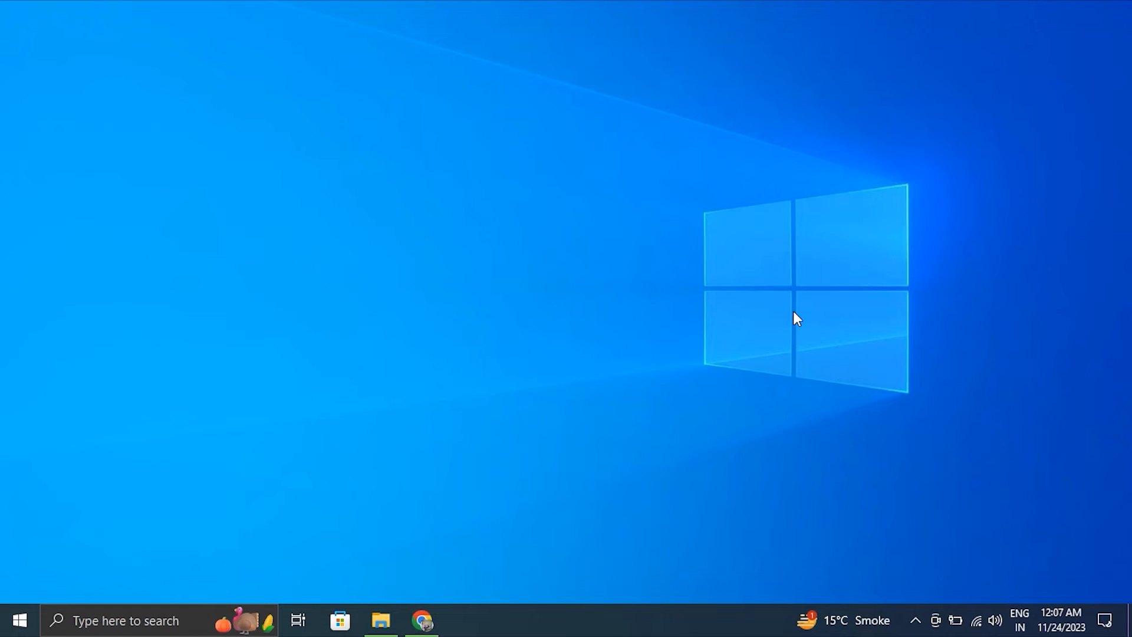
Search 'COMM' in the taskbar so Command Prompt shows as best match.
right_click(20, 619)
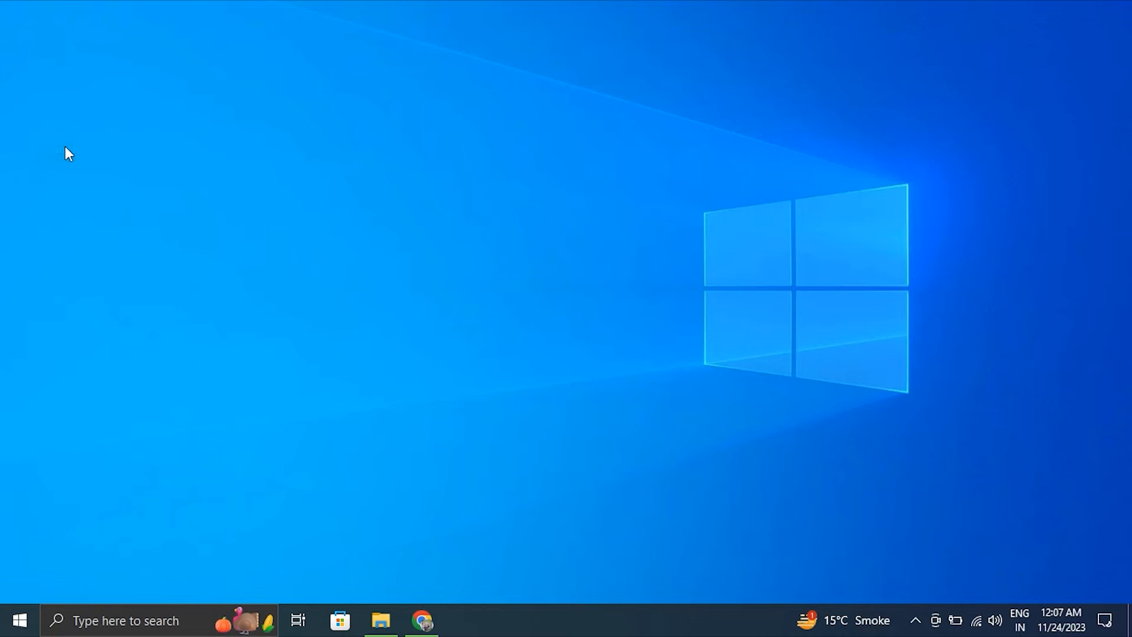
click(461, 619)
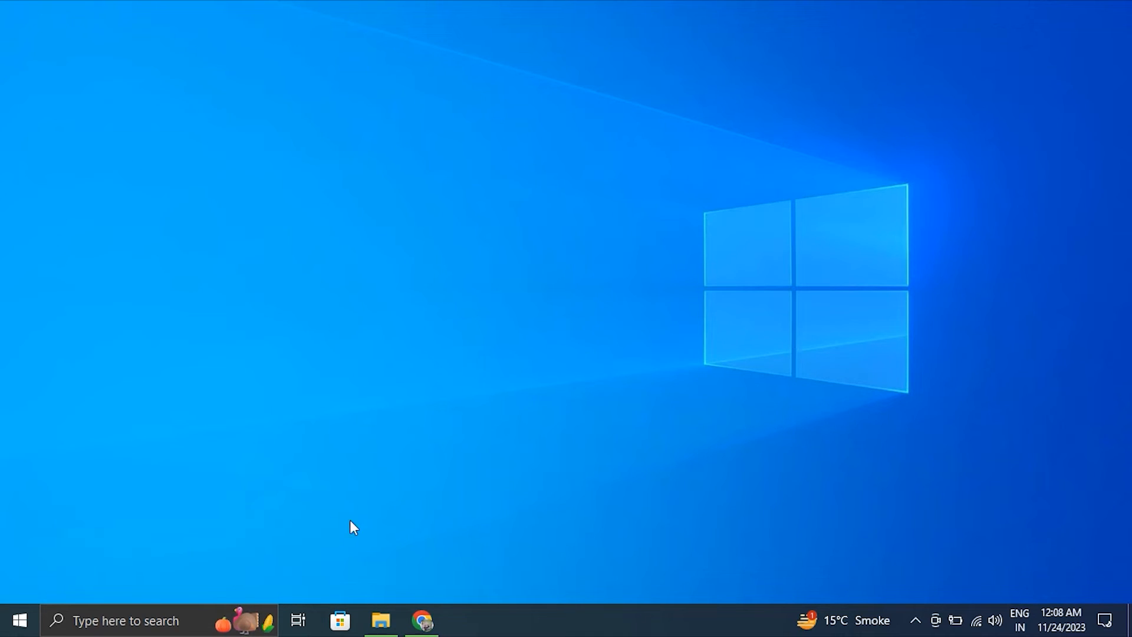
text(COMM)
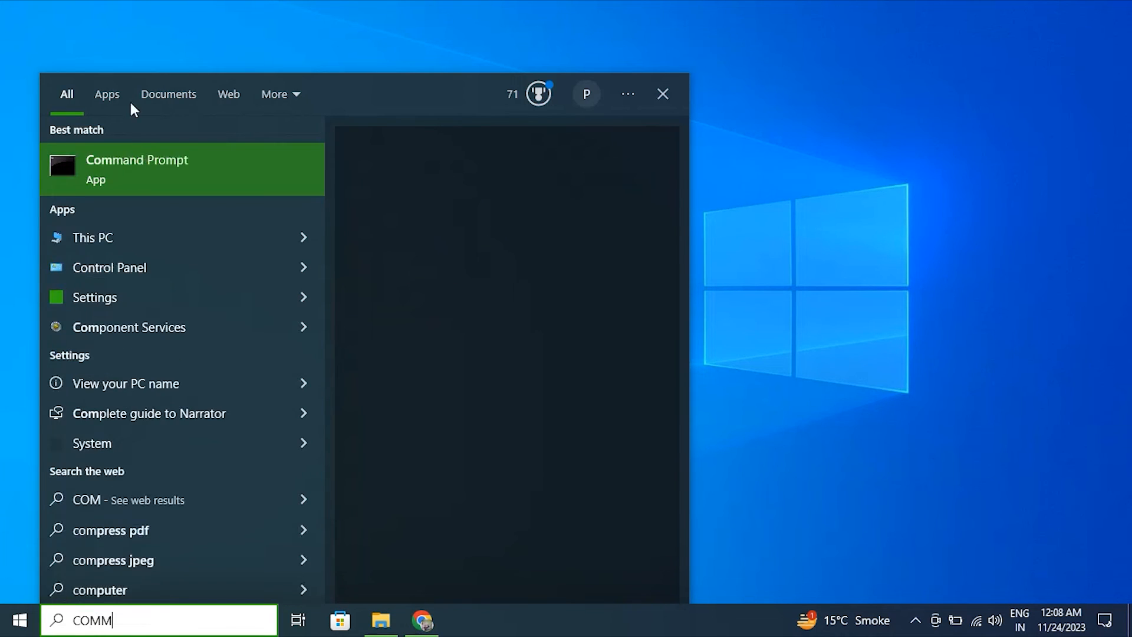
Run sfc /scannow in an administrator Command Prompt, then search for Command Prompt again.
click(137, 168)
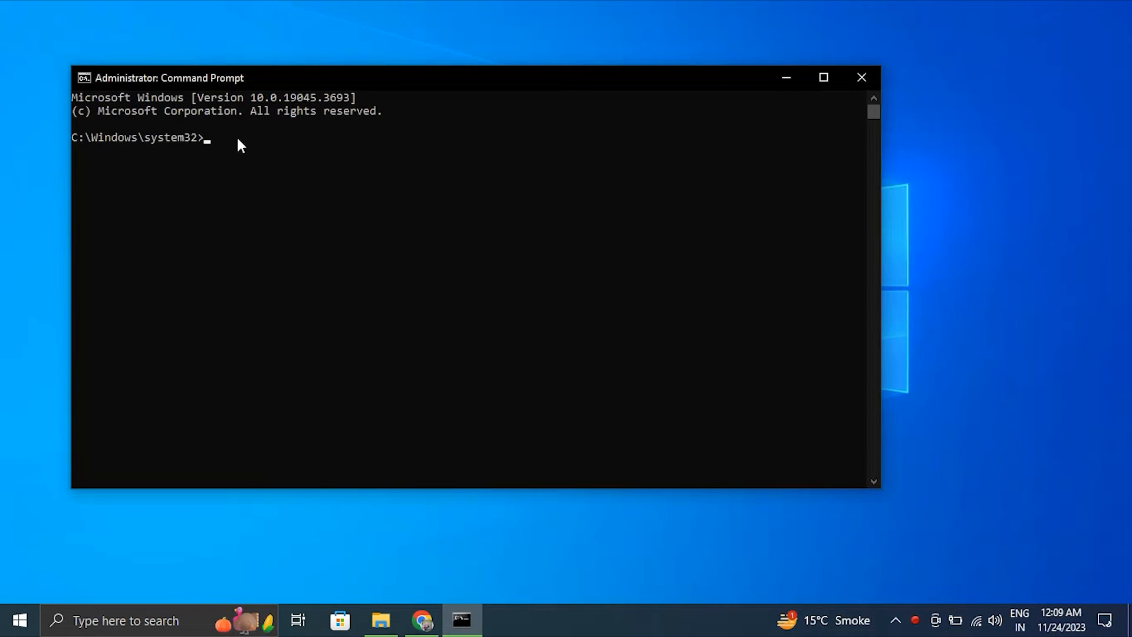
text(sfc /scannow)
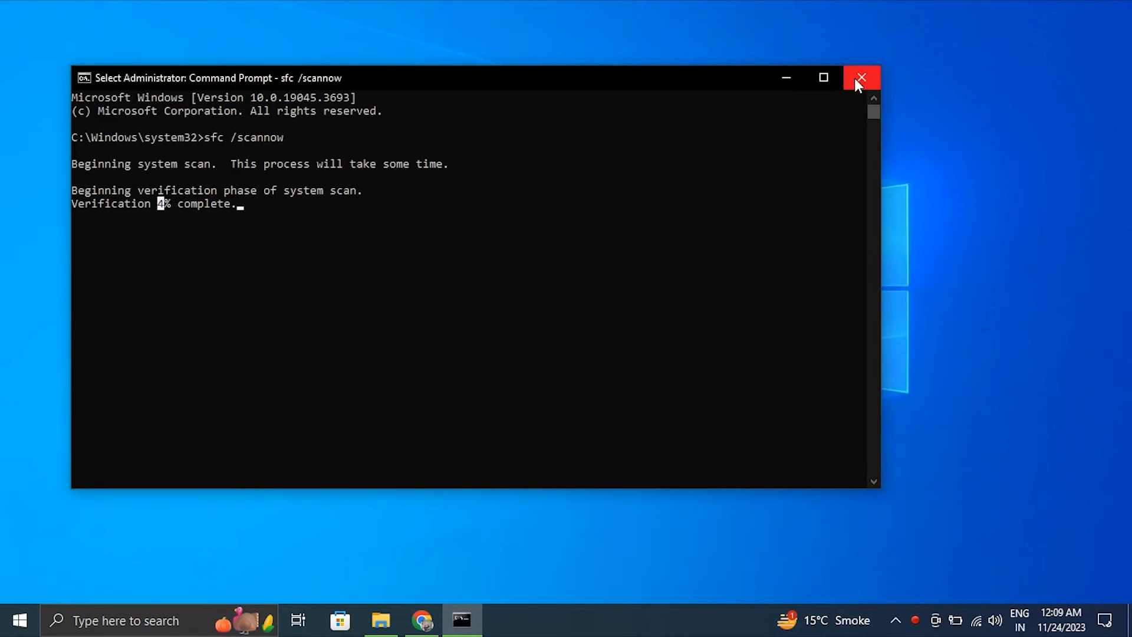
text(co)
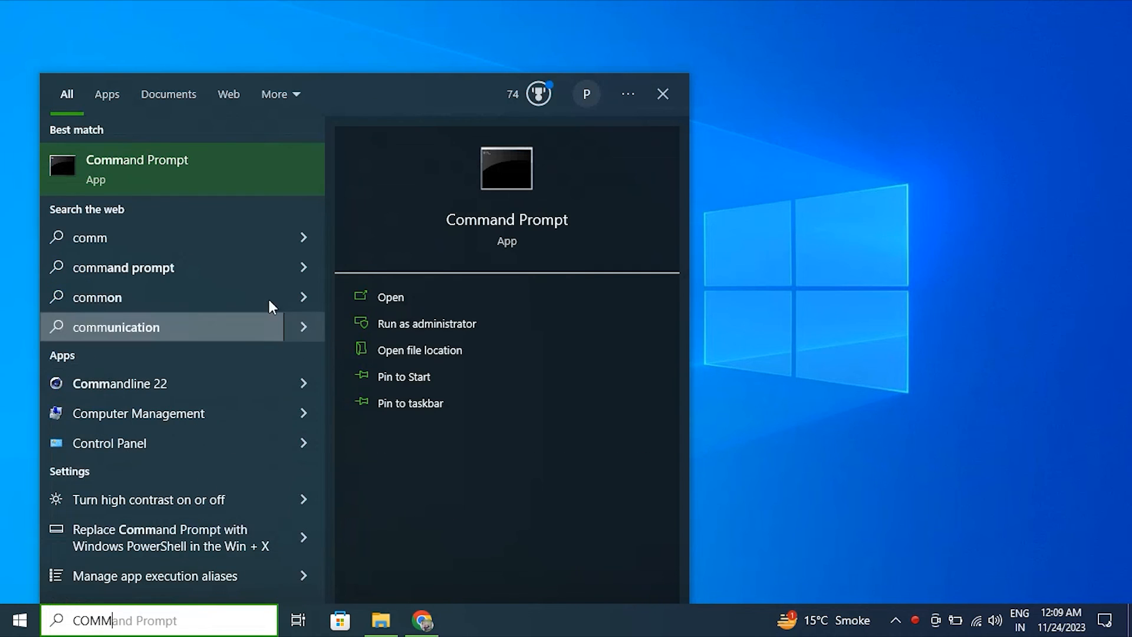
Run DISM /Online /Cleanup-Image /ScanHealth in an administrator Command Prompt and close it.
click(427, 323)
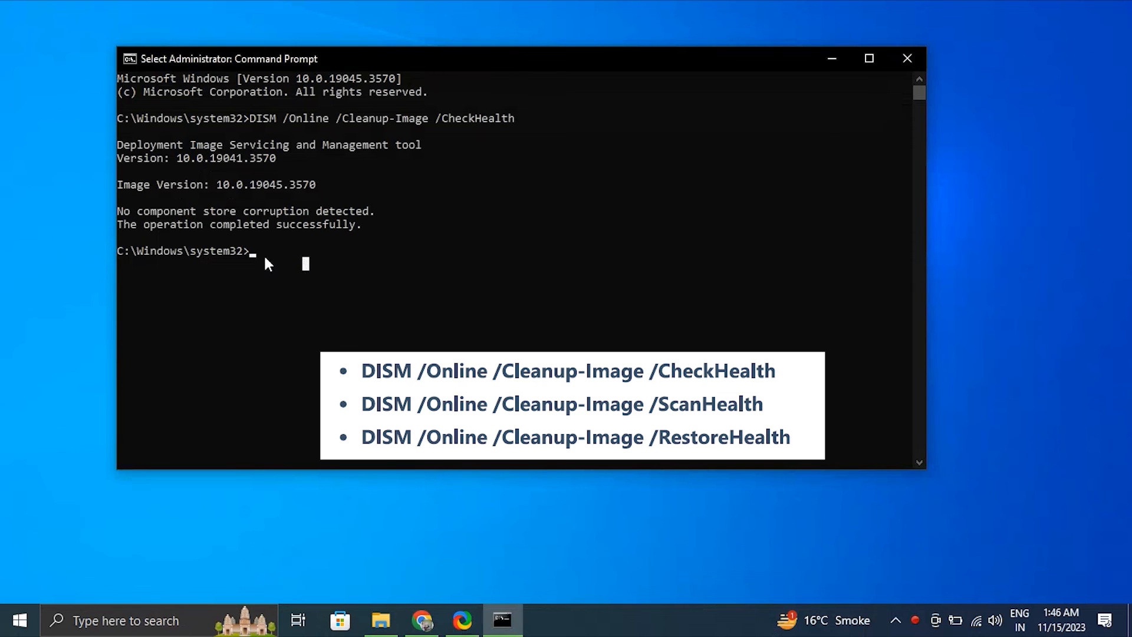
text(DISM /Online /Cleanup-Image /ScanHealth)
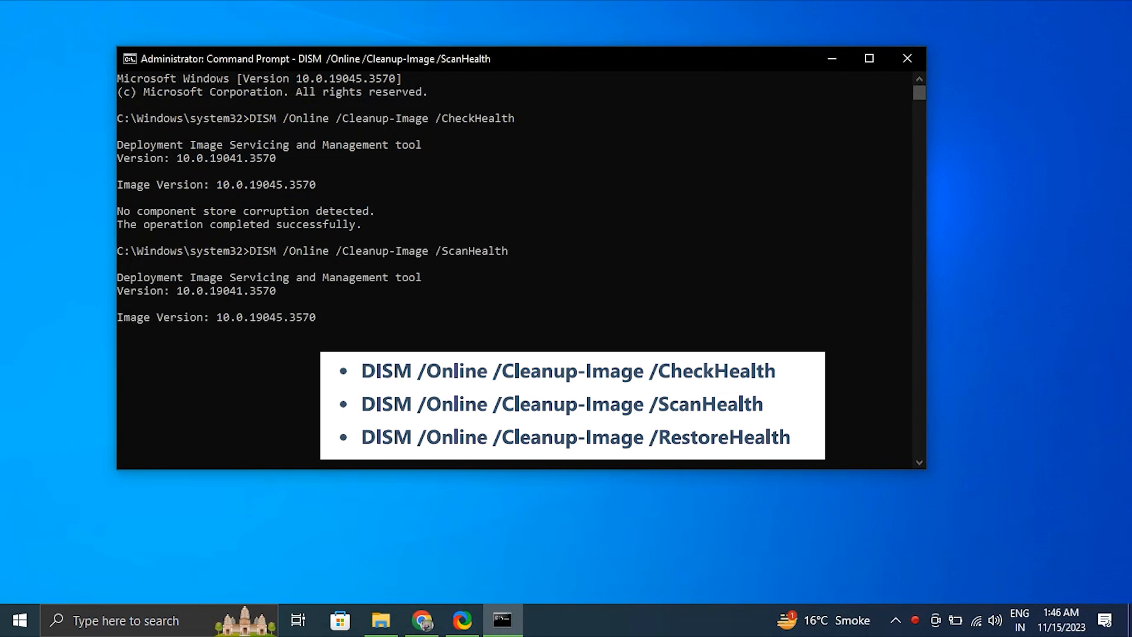
click(906, 59)
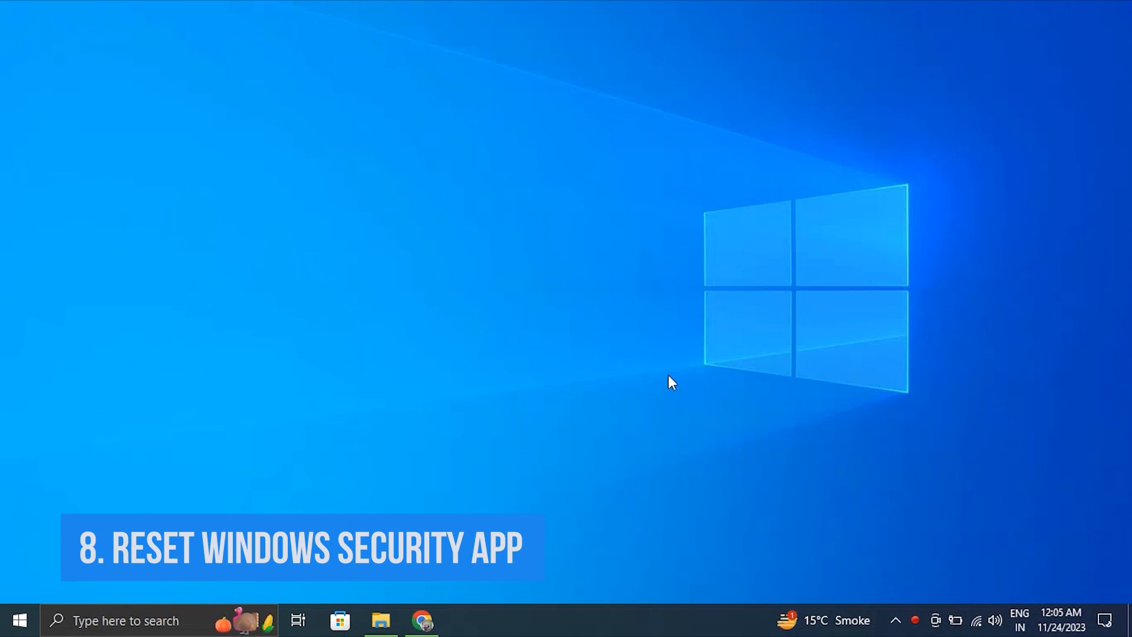
mouse_move(361, 146)
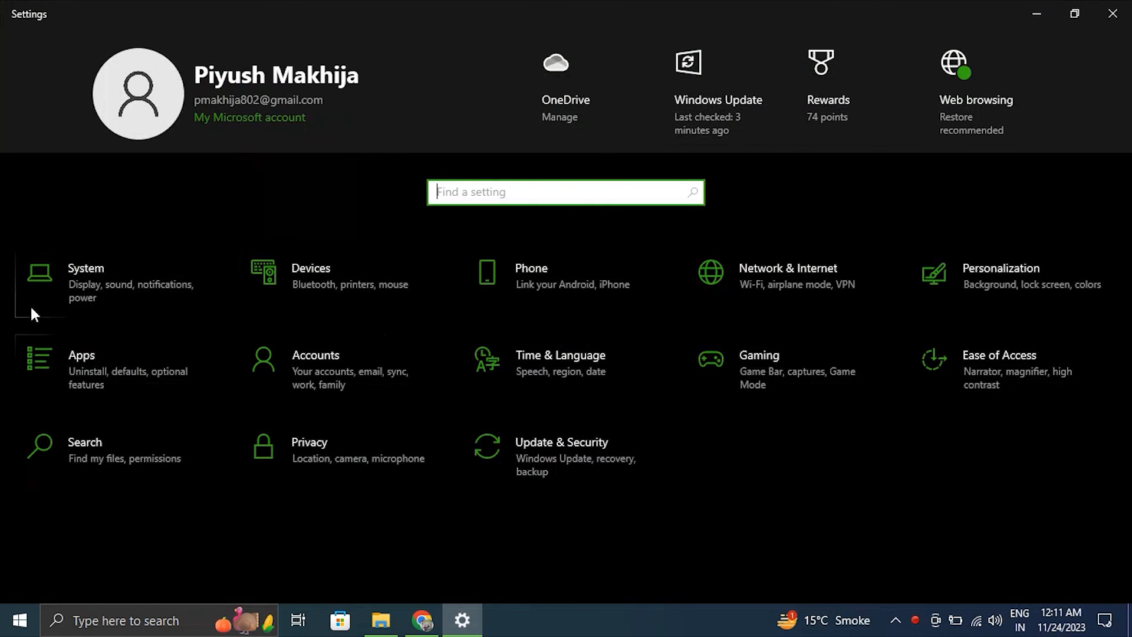
From Apps & features, reach the Disney+ Advanced options page with Terminate, Reset and Uninstall.
click(82, 368)
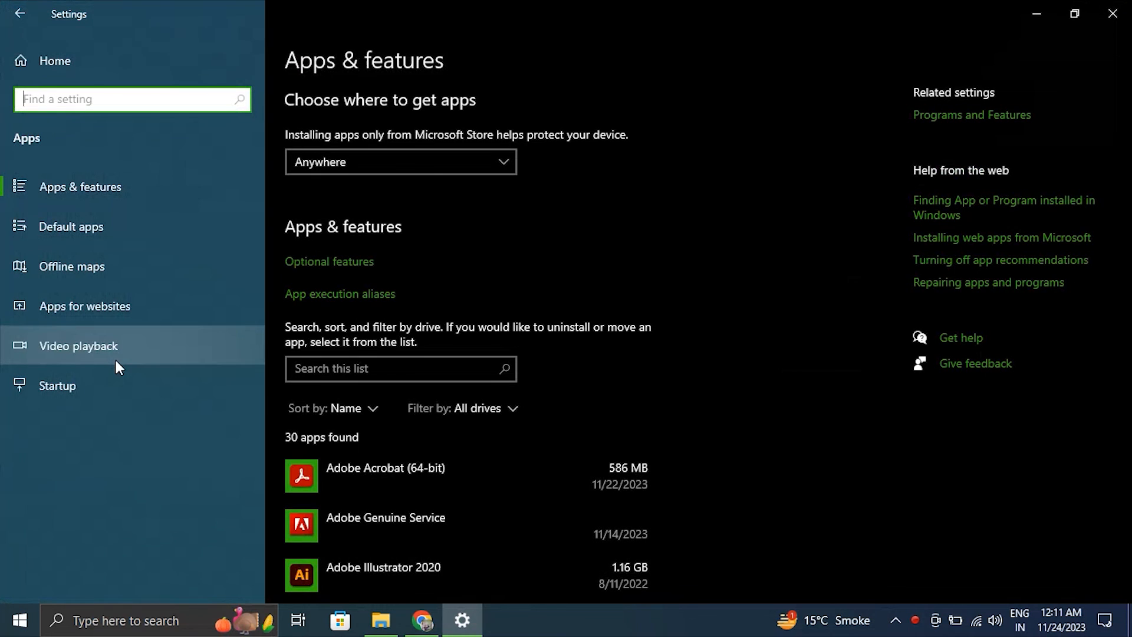
scroll(down, 3)
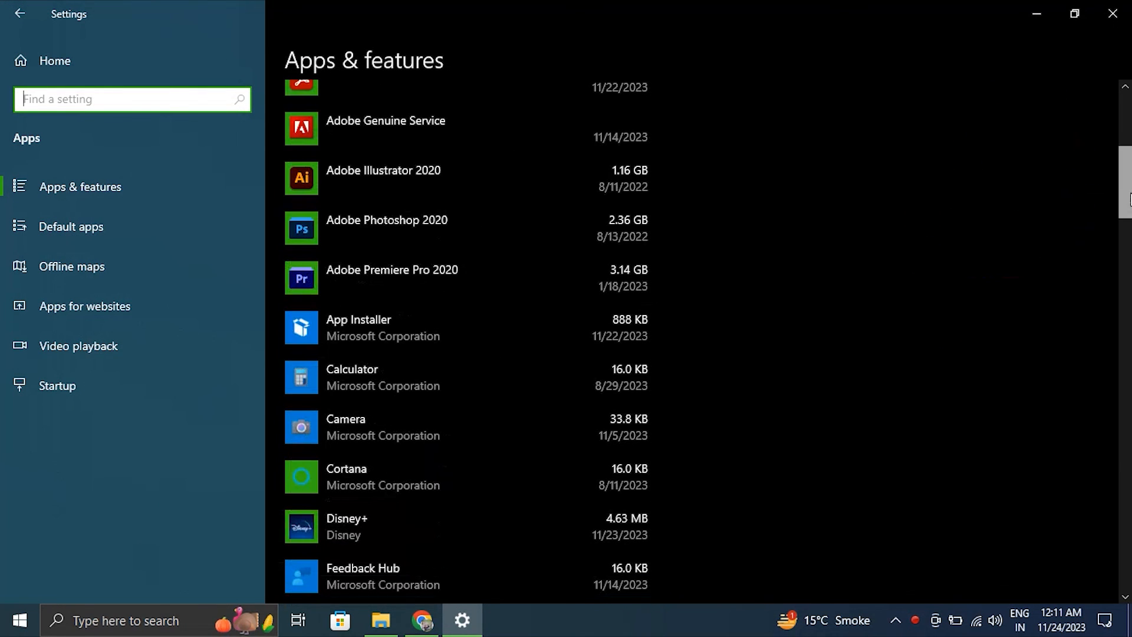
scroll(down, 3)
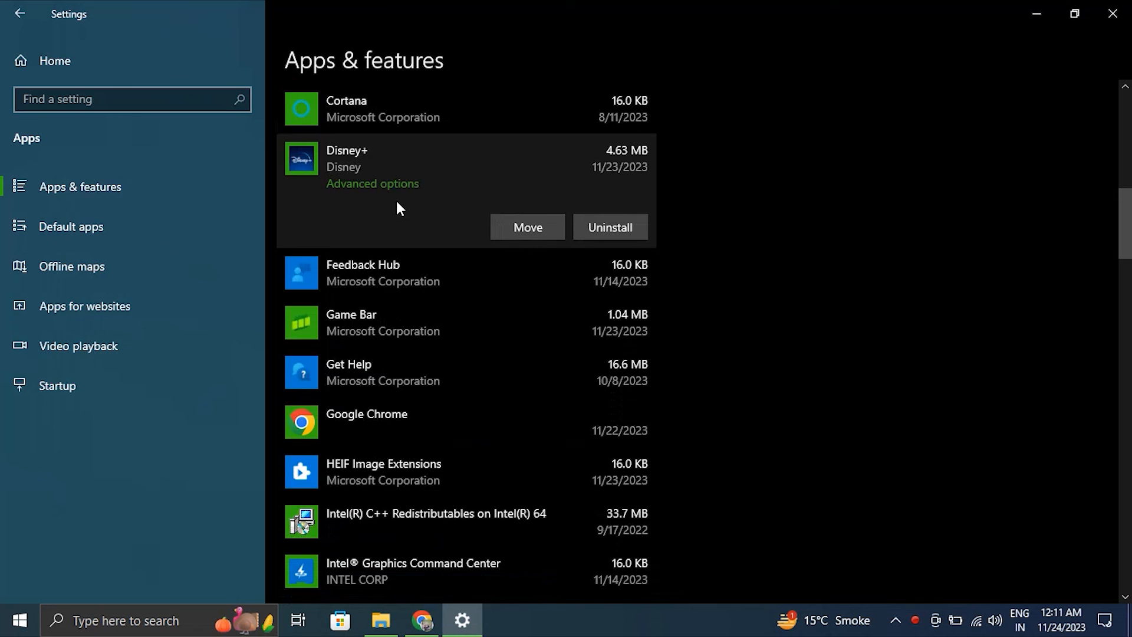
click(372, 184)
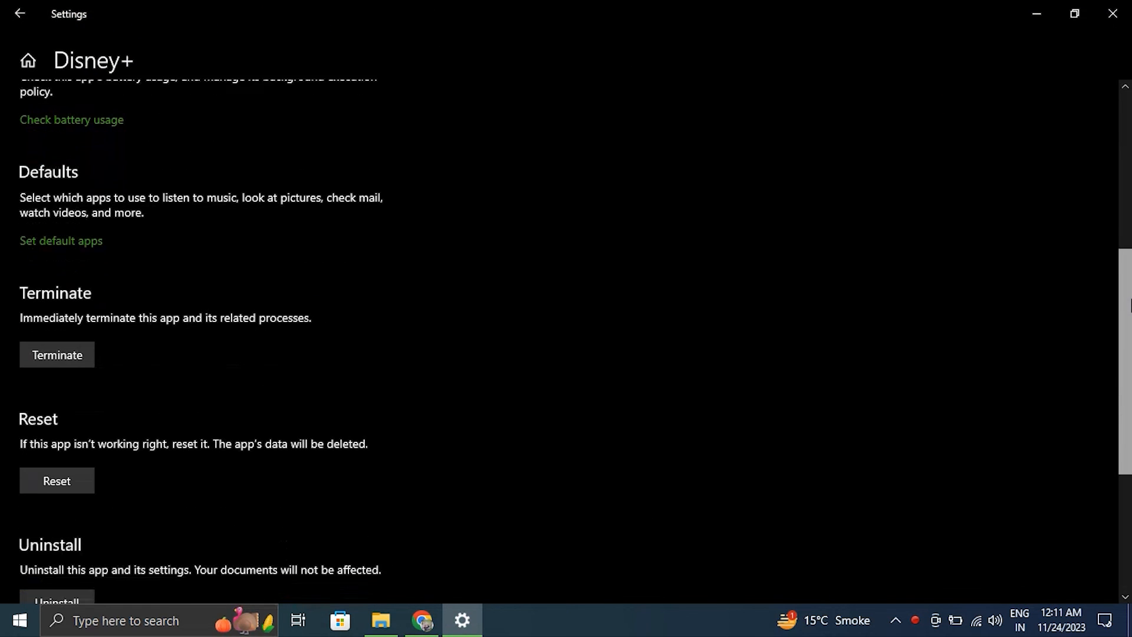